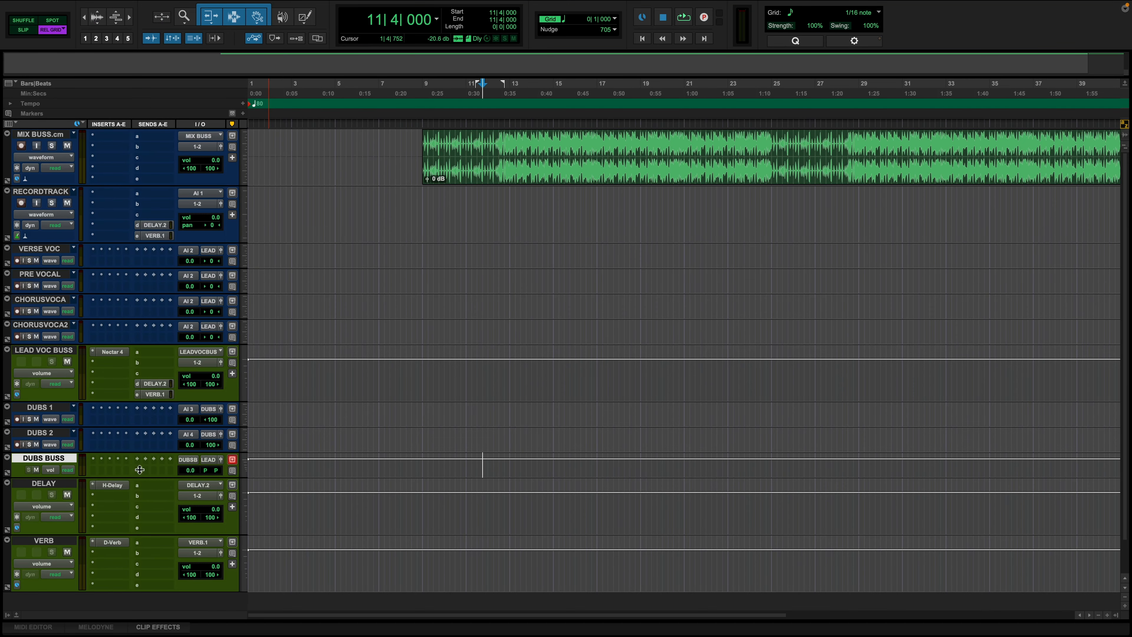
mouse_move(158, 237)
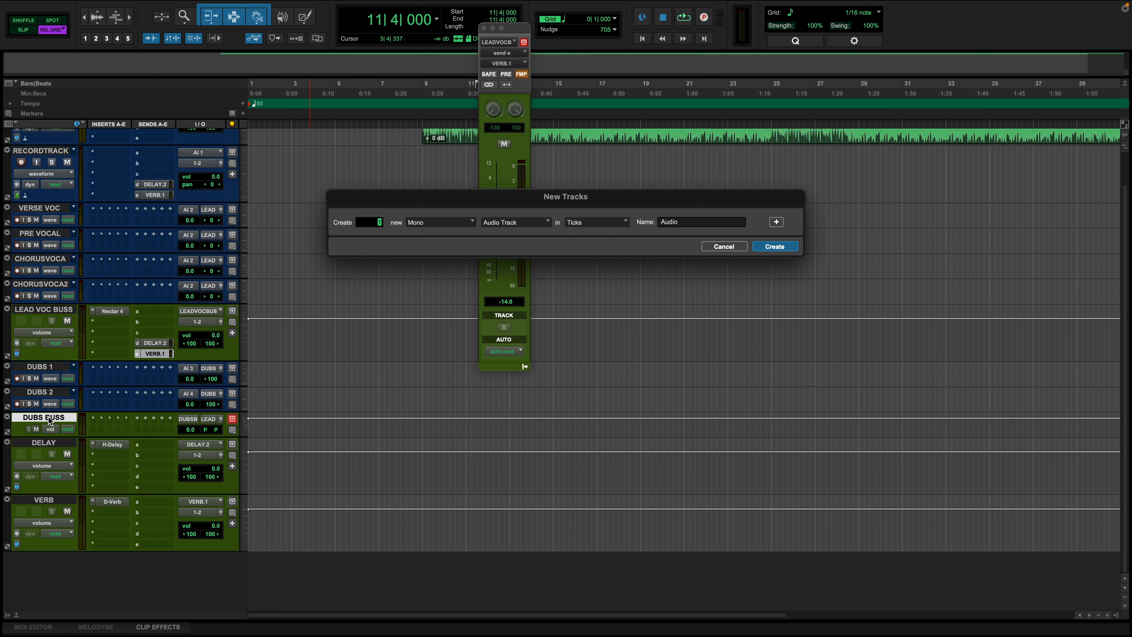
Step: Create the mono FX VOCAL track and route its output to a new stereo FX BUSS aux
text(FX VOCAL)
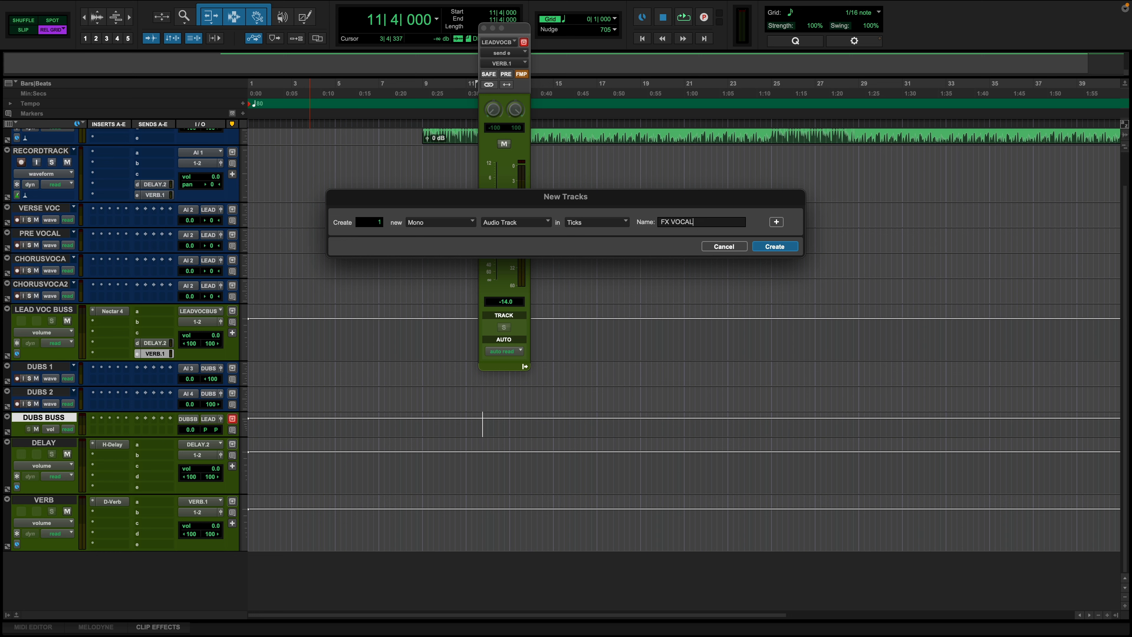
click(774, 247)
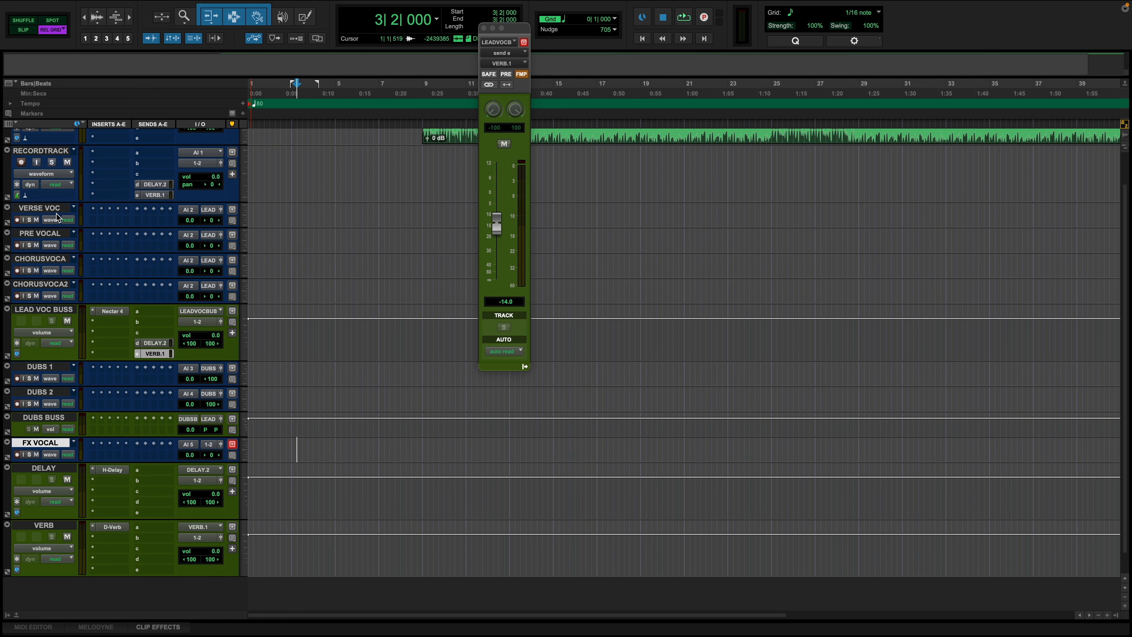
click(209, 393)
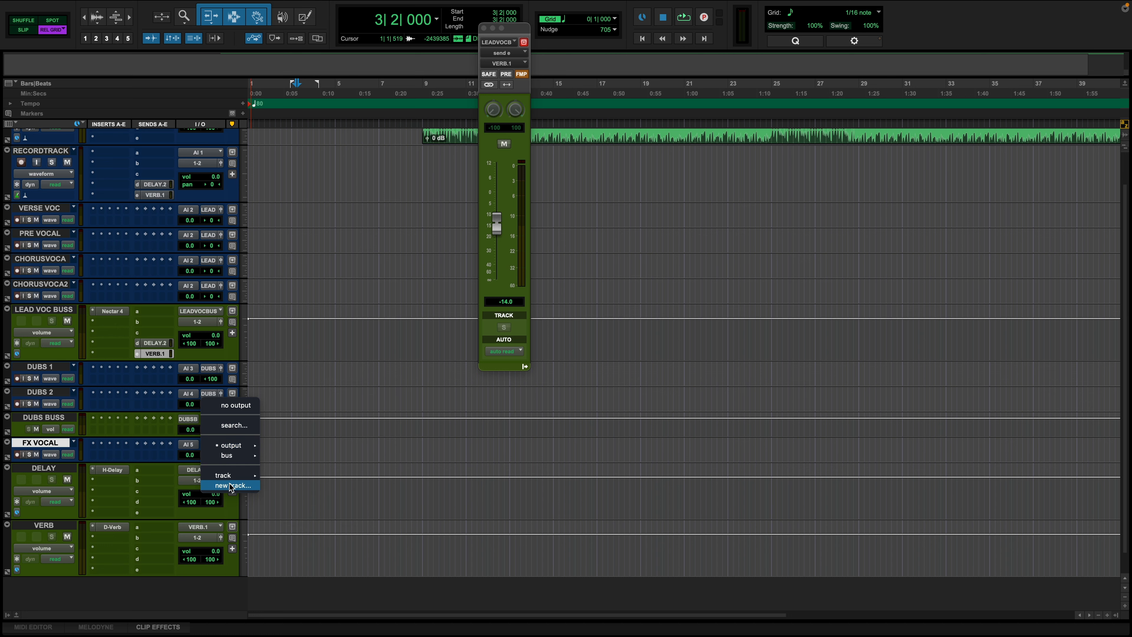
click(232, 484)
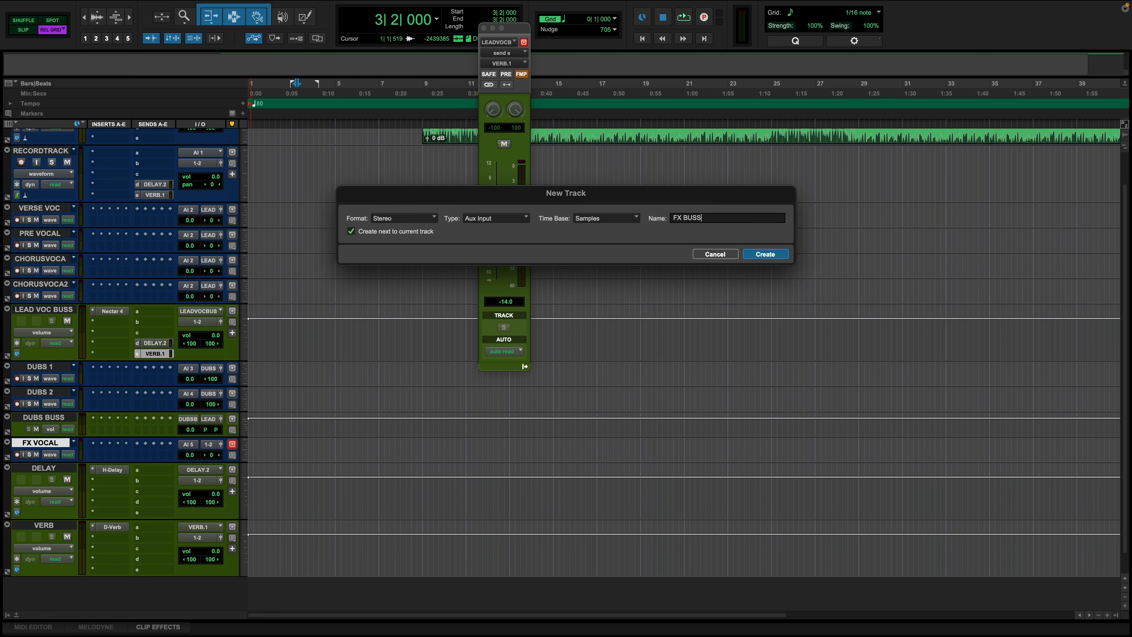
click(765, 254)
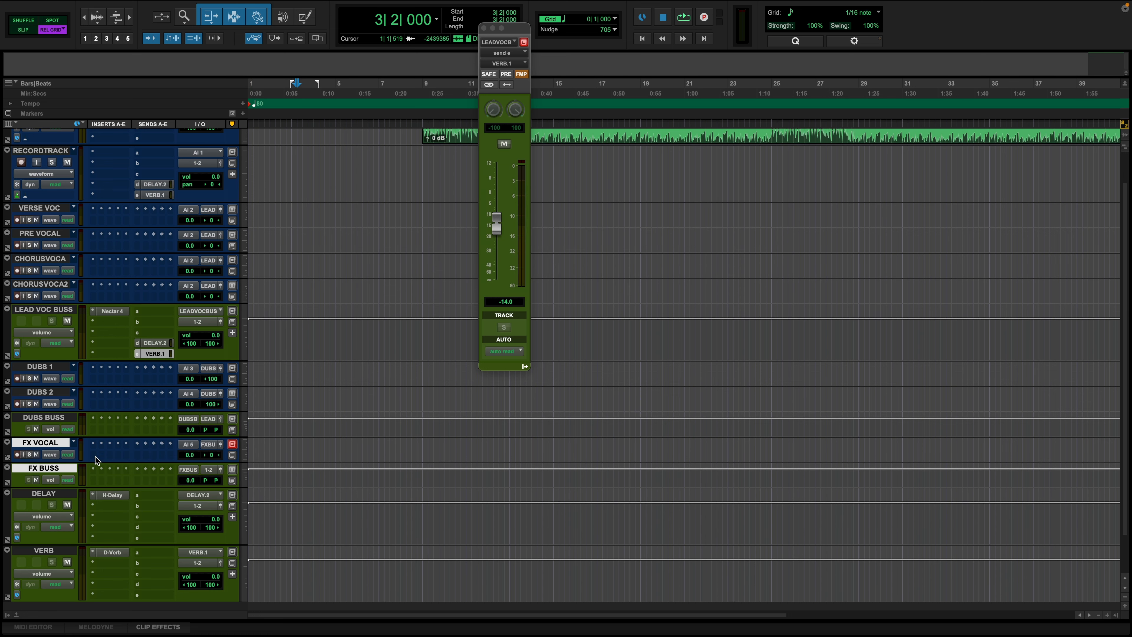
mouse_move(73, 445)
text(MANN)
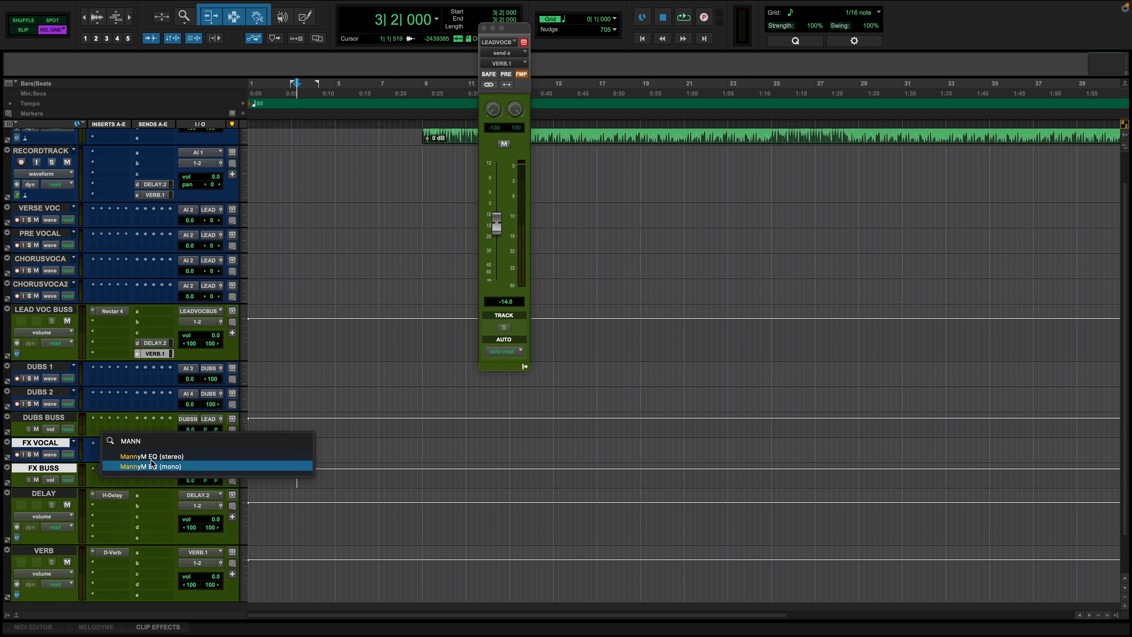
Step: Insert the MannyM EQ plug-in on the FX BUSS aux track
click(149, 465)
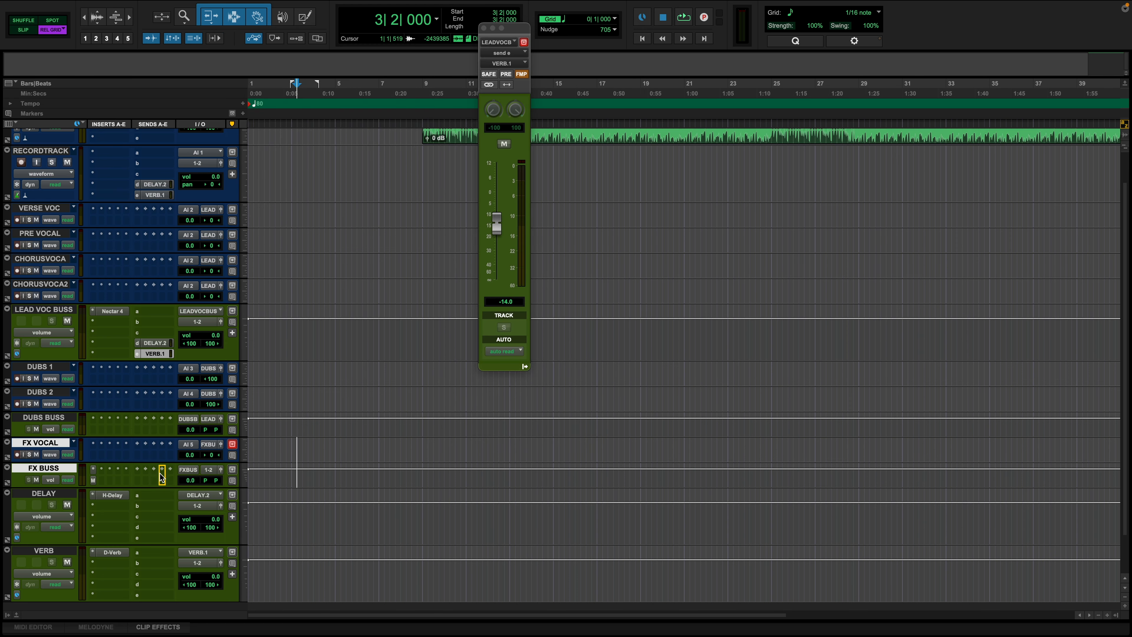
mouse_move(187, 466)
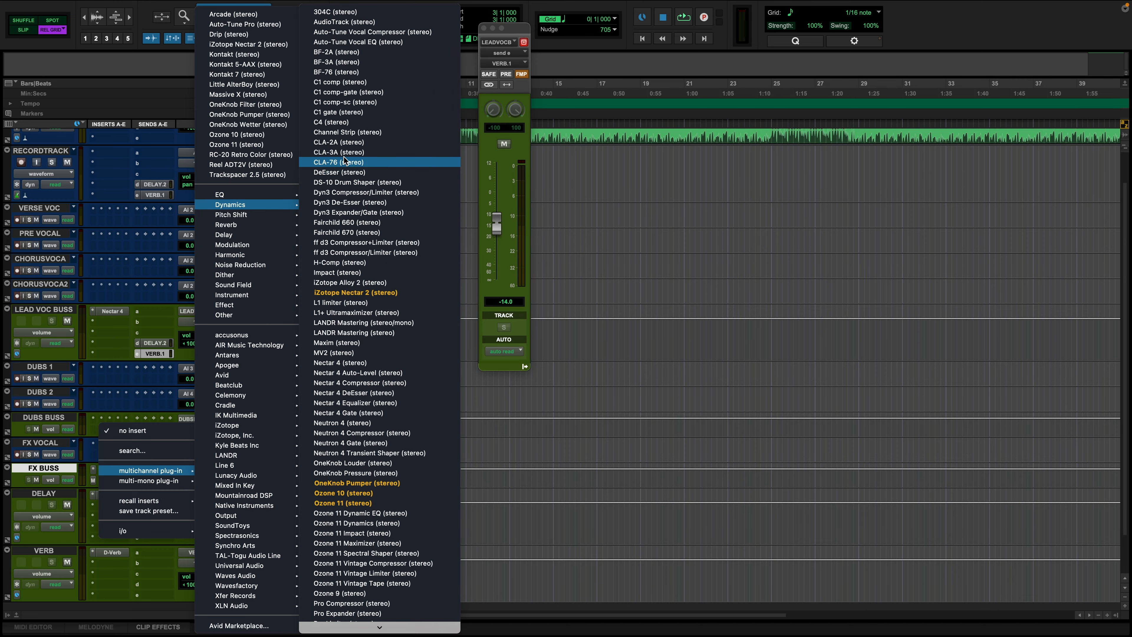
Step: Add the CLA-76 (stereo) compressor to FX BUSS, then create four mono tracks named BGV 1
click(335, 162)
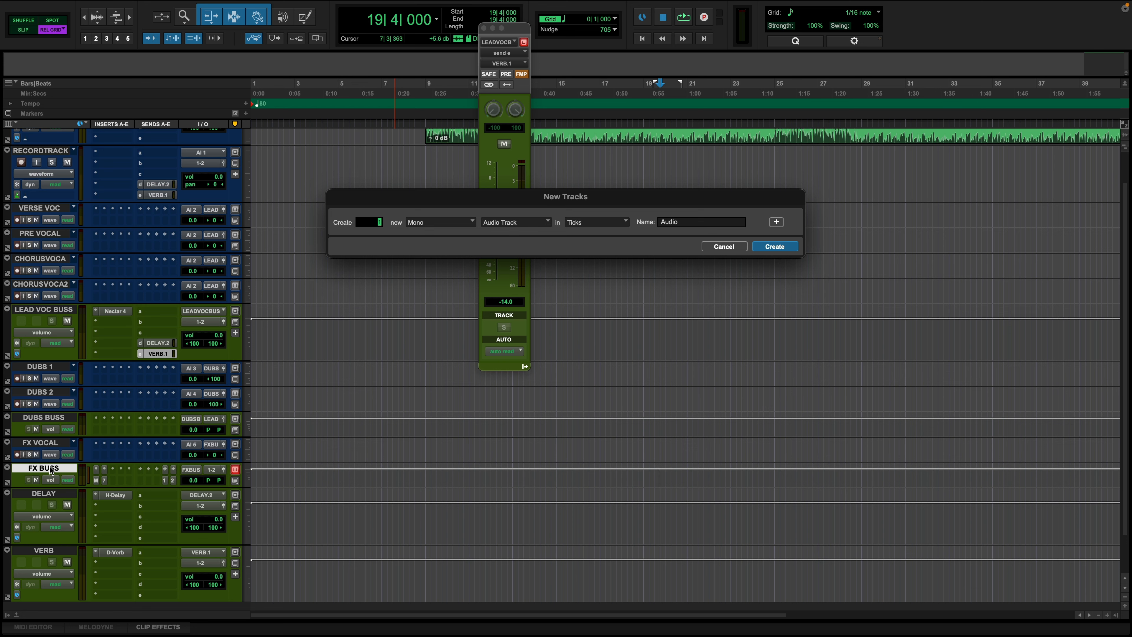
text(BGV)
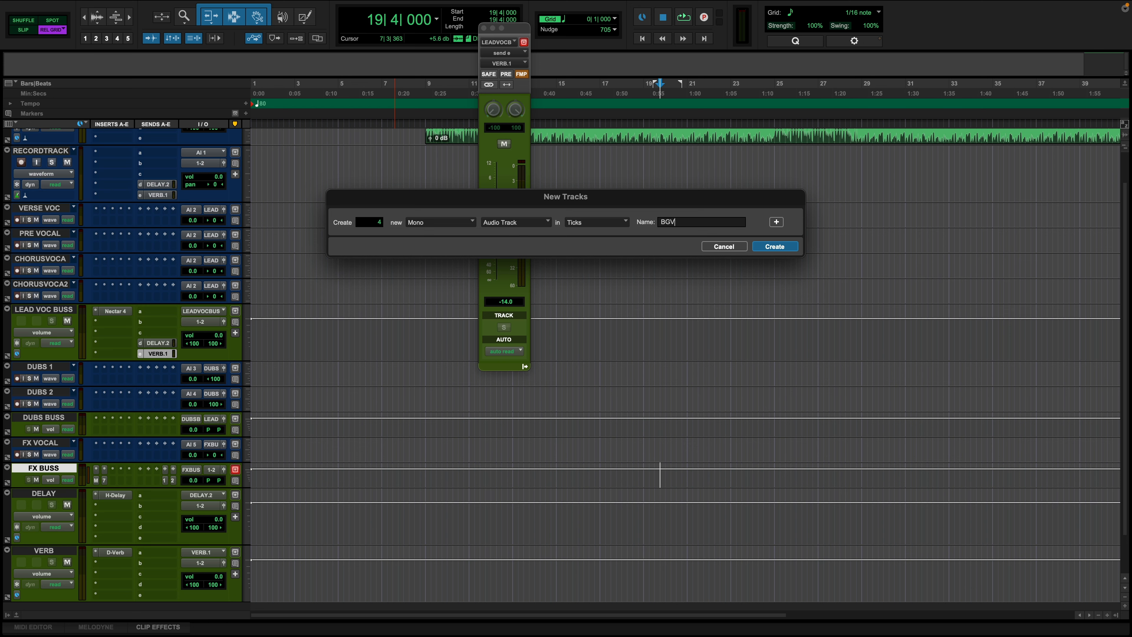
text(1)
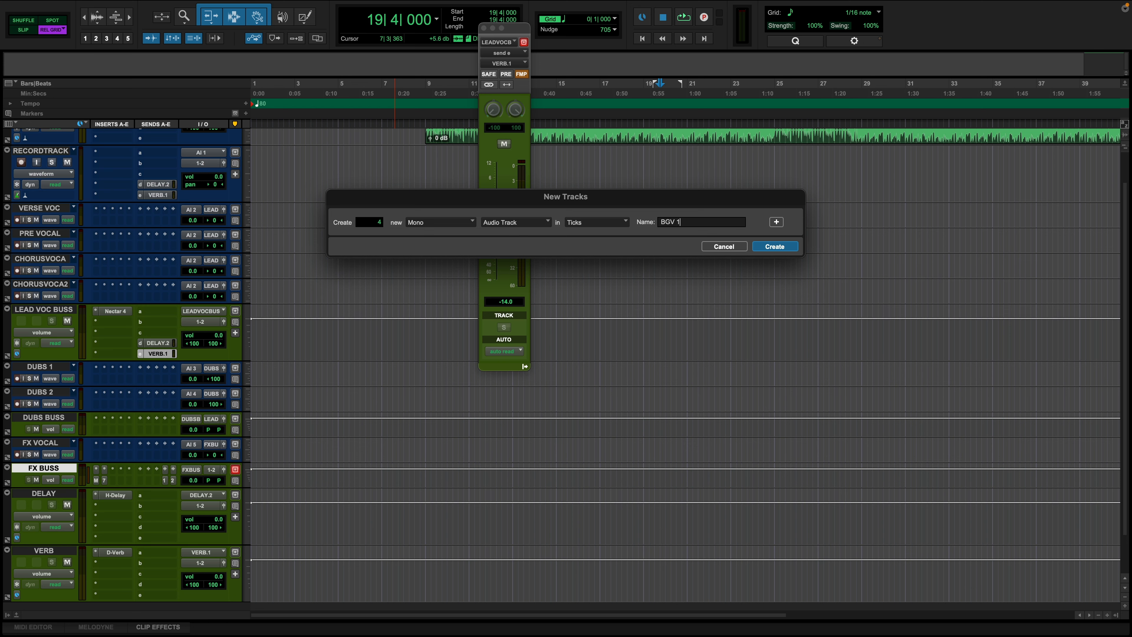
click(774, 246)
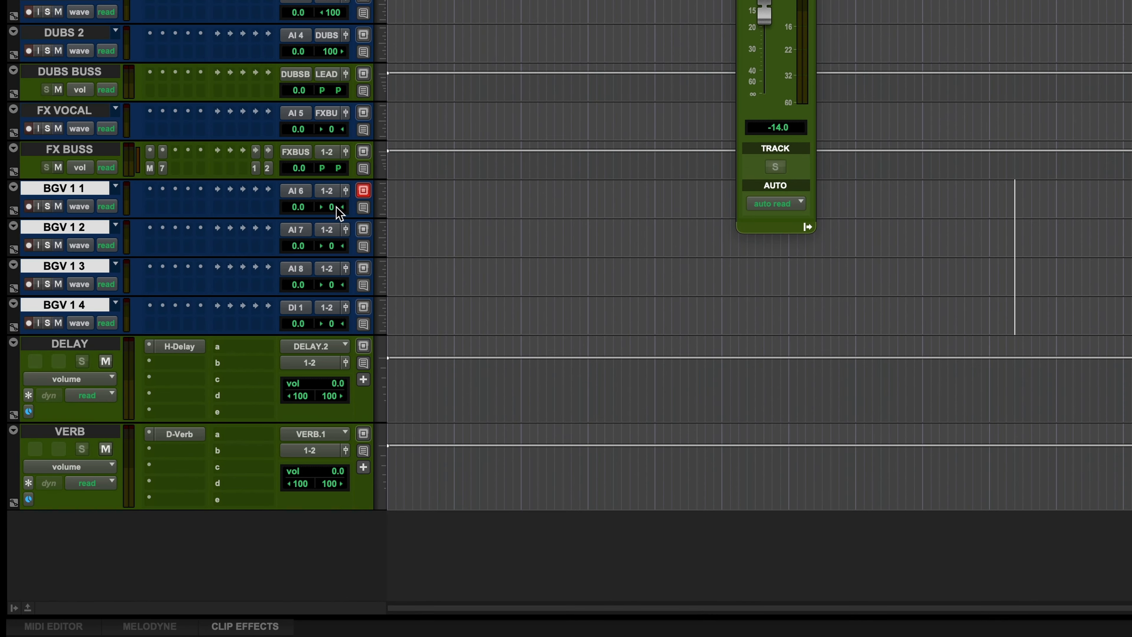
Step: Pan BGV 1 1 to left 100 and send the BGV tracks' output to a new track
click(329, 206)
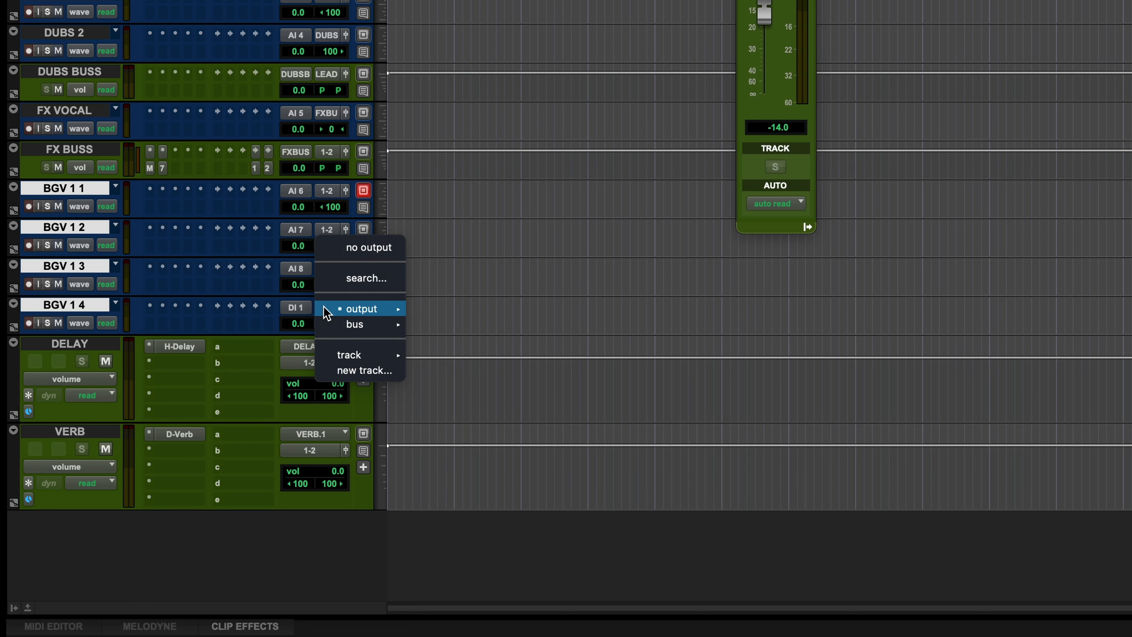
click(363, 370)
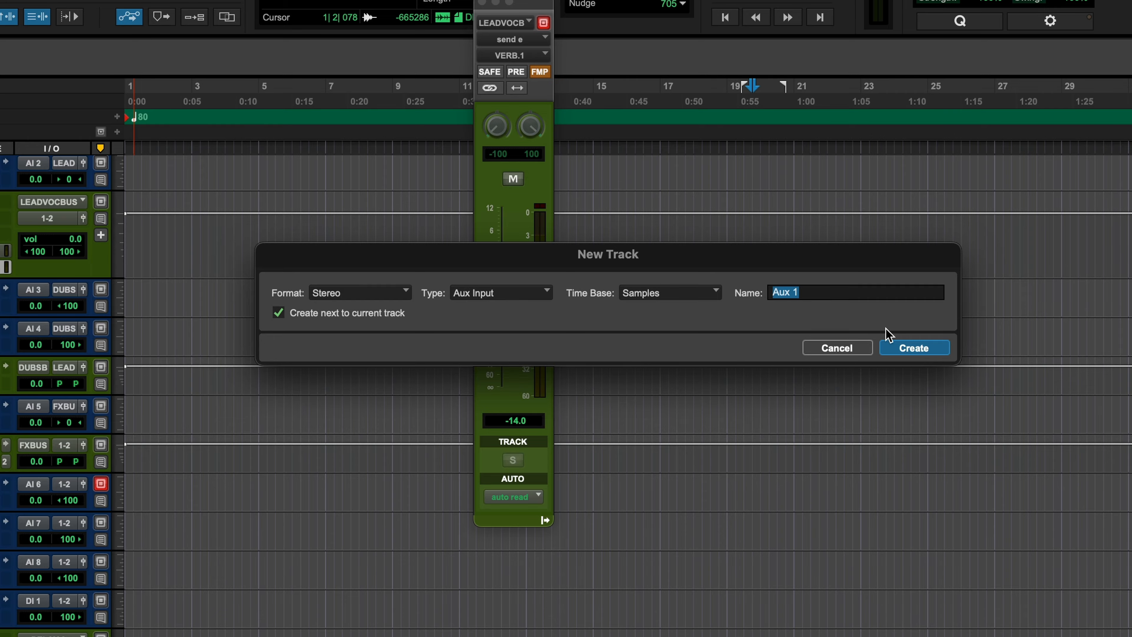
Step: Create the stereo BGV 1 aux receiving the BGV tracks, then route BGV 1's output to a new track
text(BGV 1)
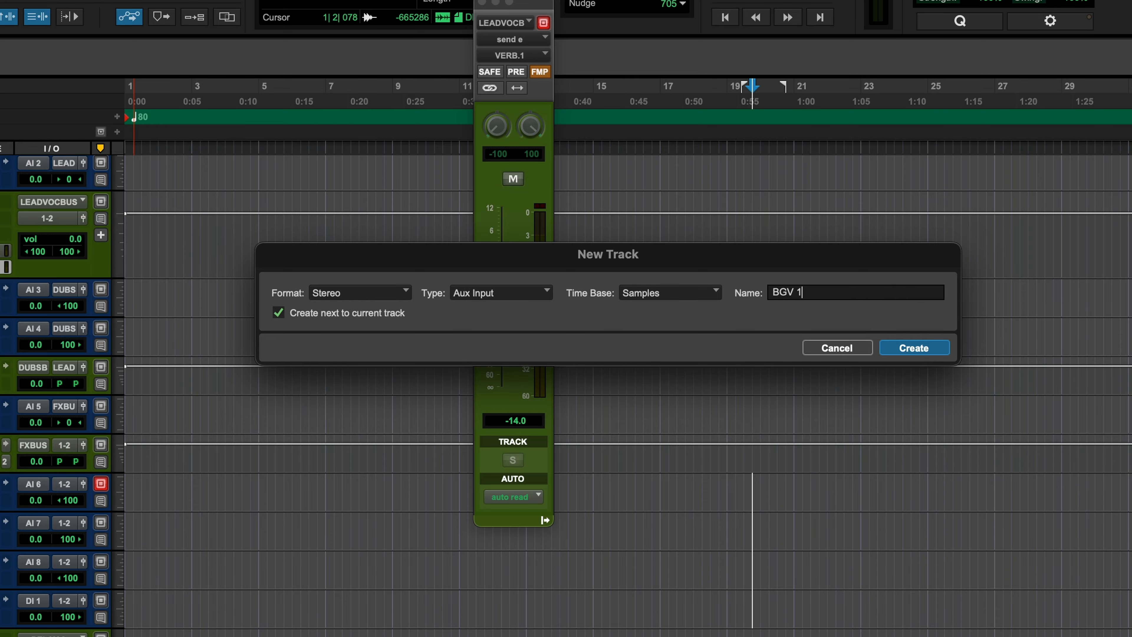
click(913, 347)
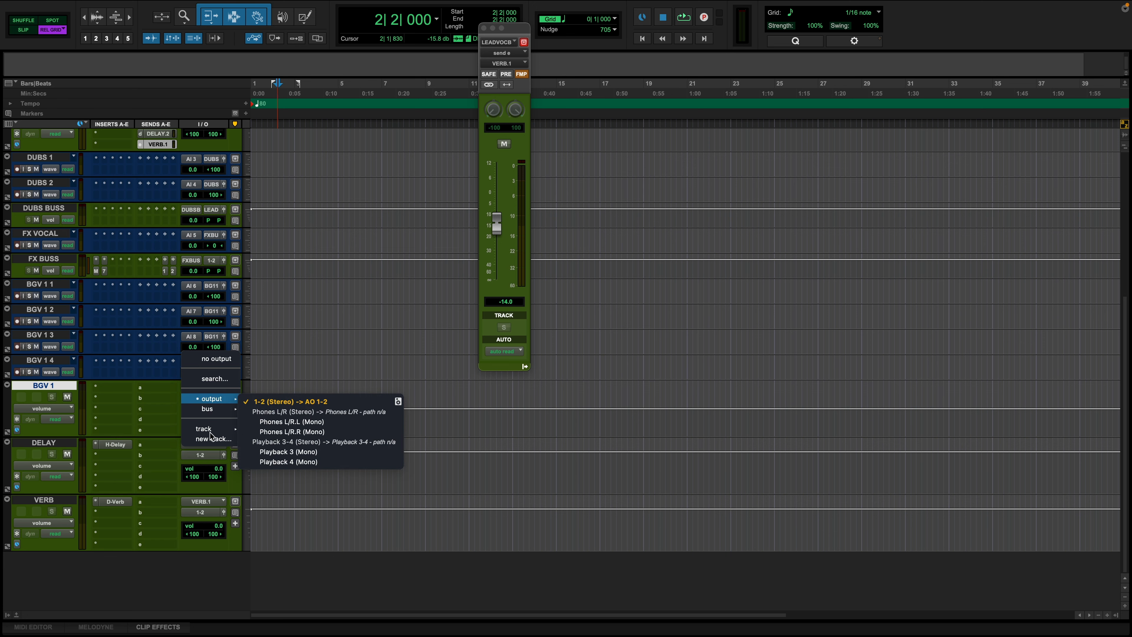
click(215, 437)
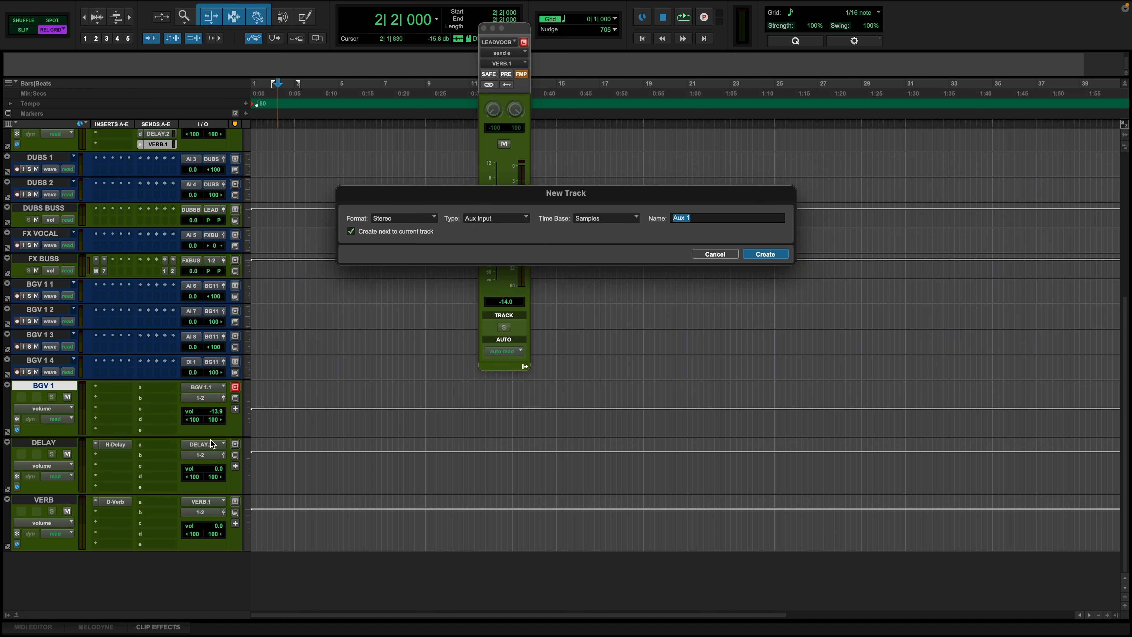